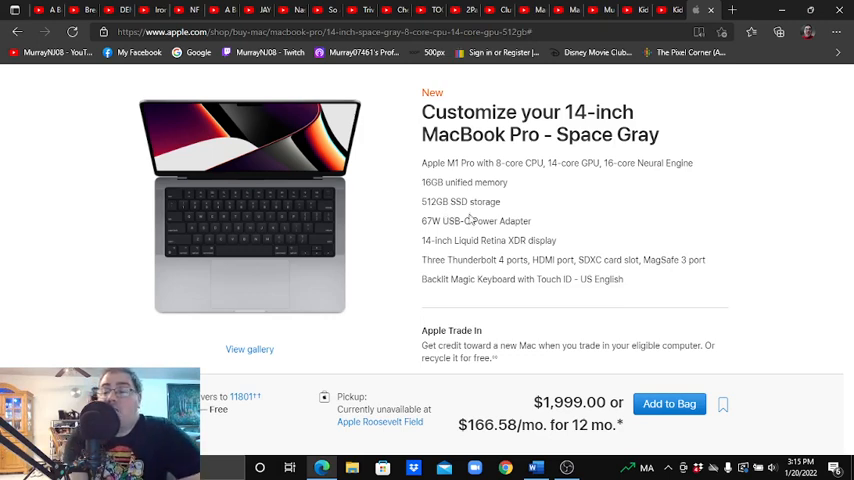
scroll("down", 3)
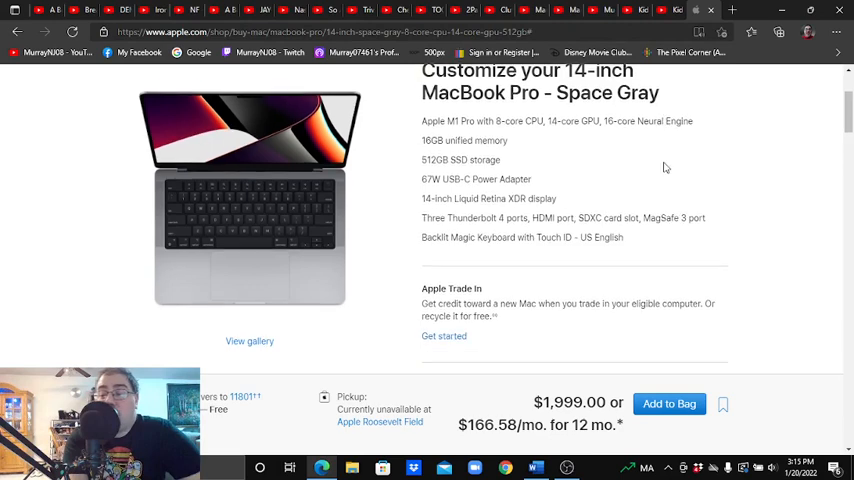
scroll("down", 3)
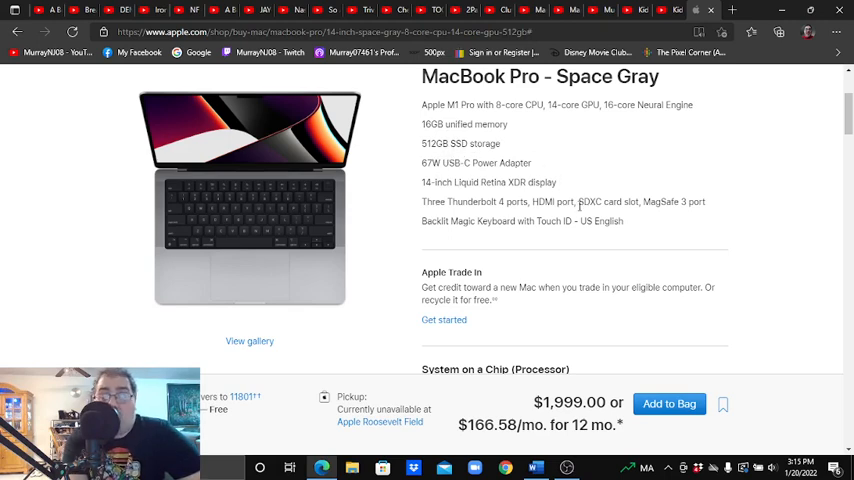
mouse_move(550, 220)
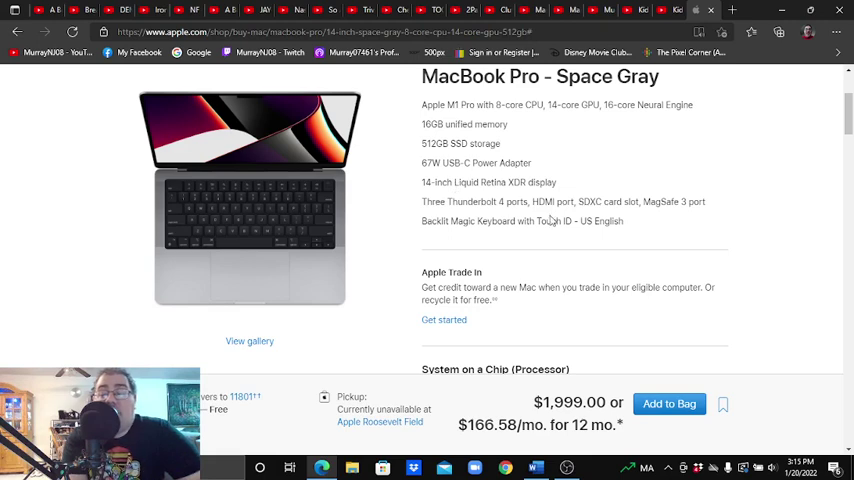
mouse_move(552, 188)
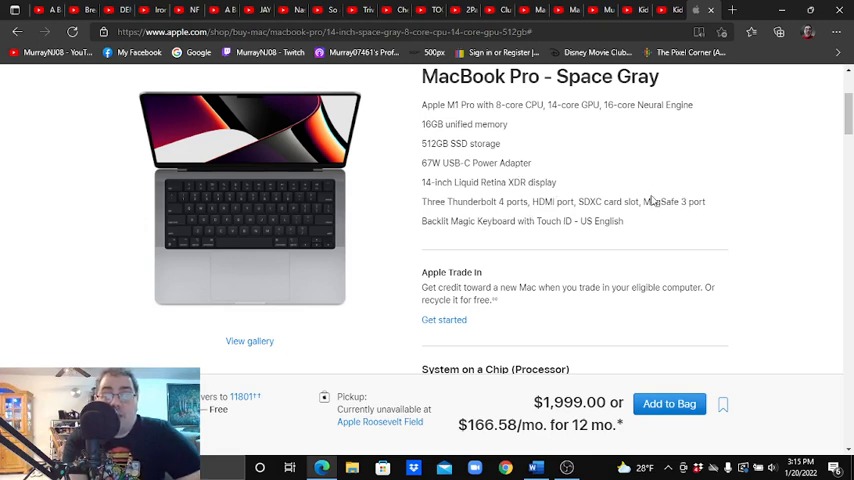
mouse_move(760, 292)
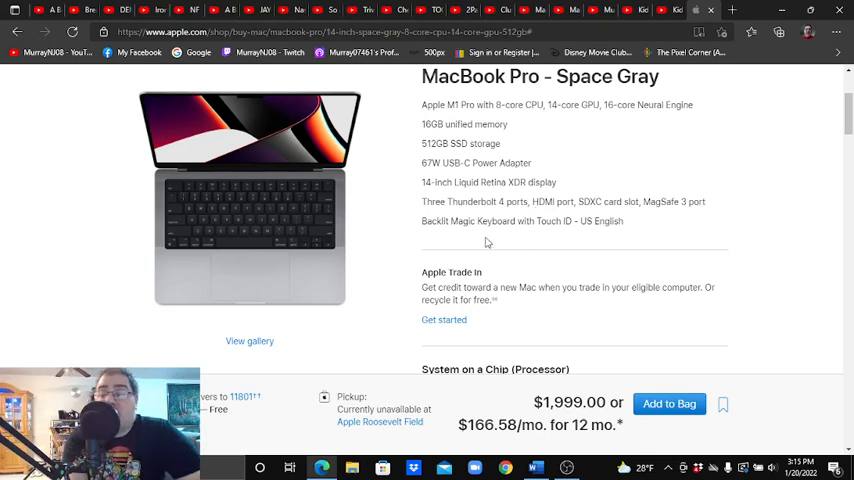
mouse_move(604, 240)
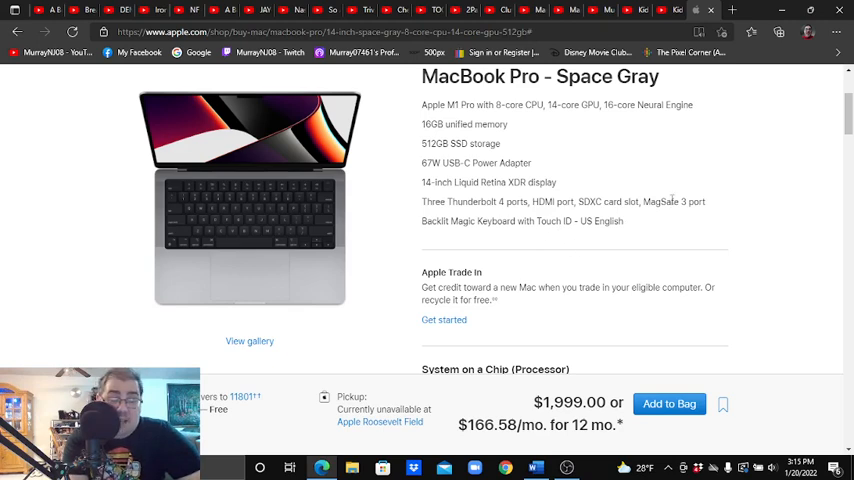
scroll("down", 3)
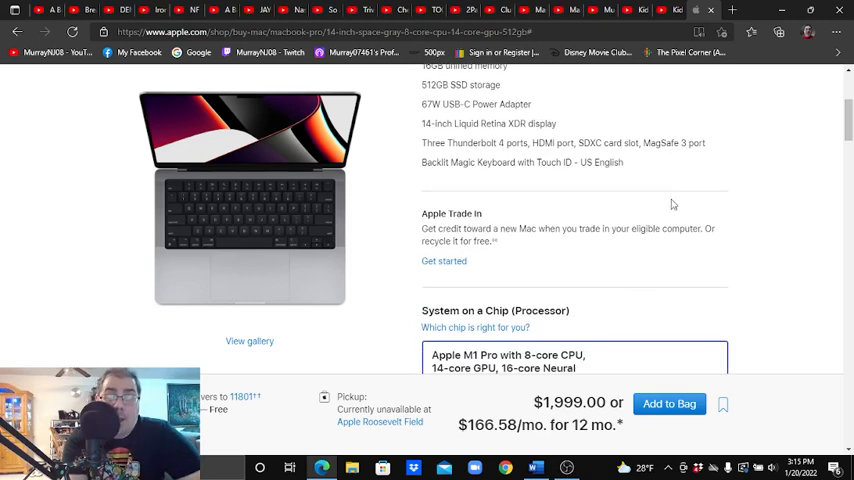
scroll("down", 3)
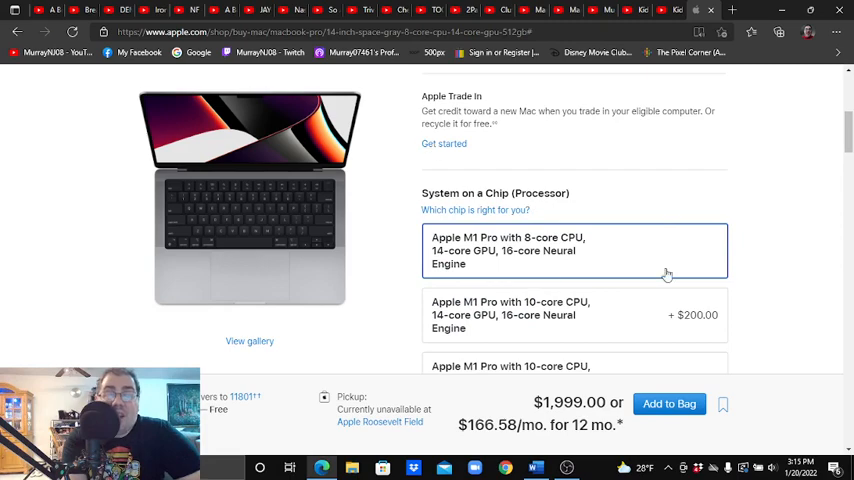
mouse_move(558, 224)
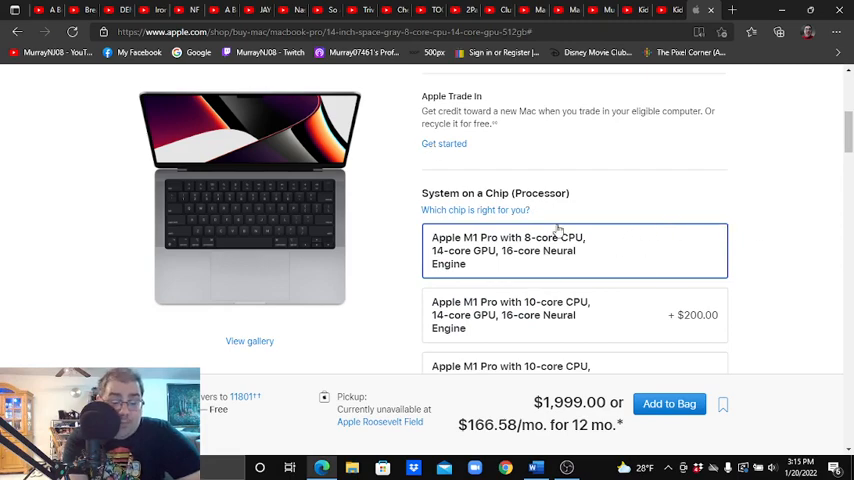
scroll("up", 3)
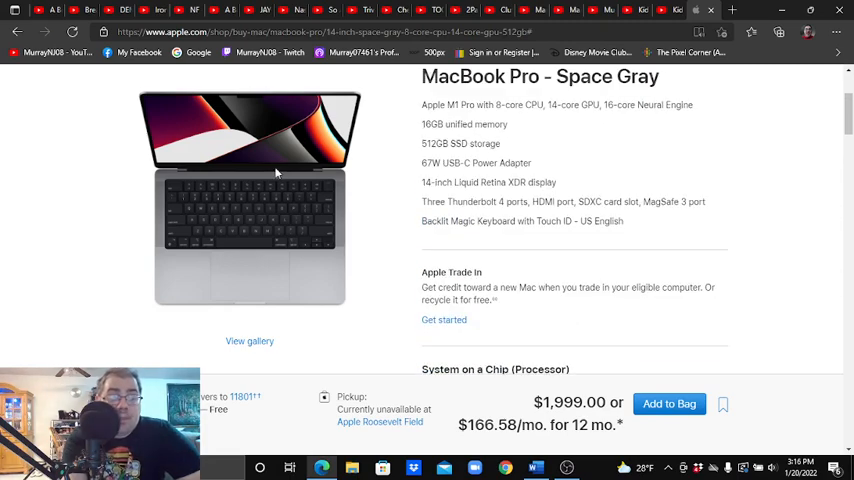
left_click(248, 340)
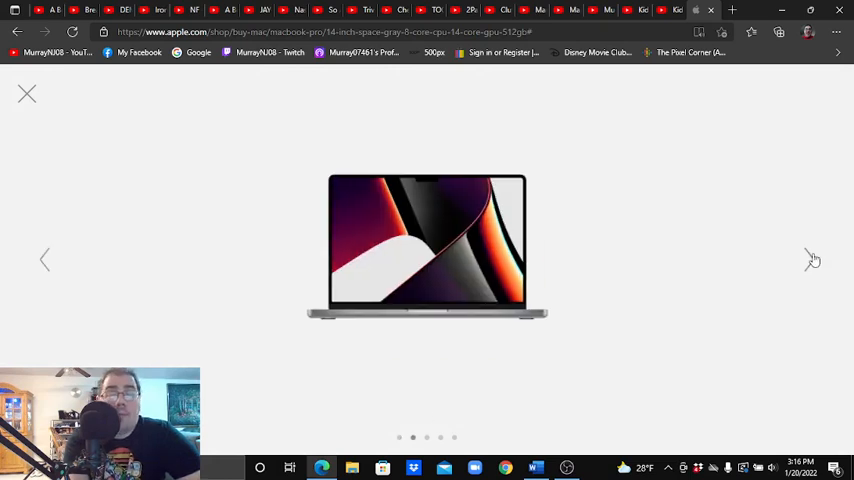
left_click(808, 260)
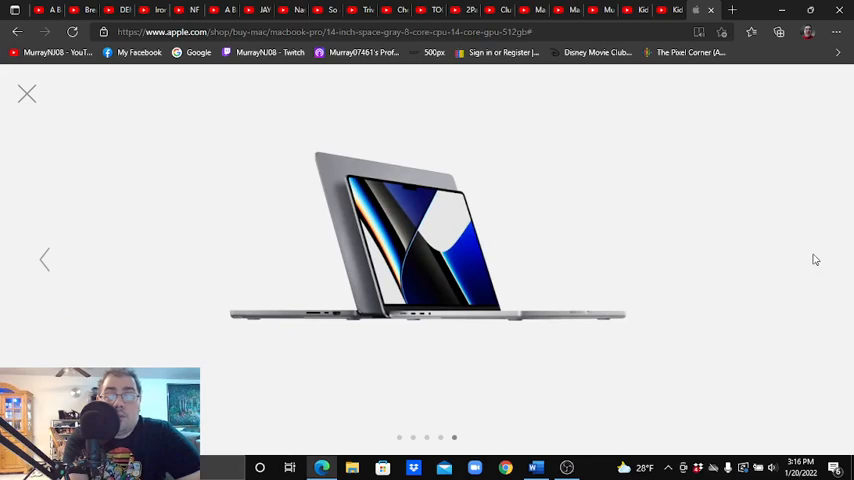
mouse_move(144, 128)
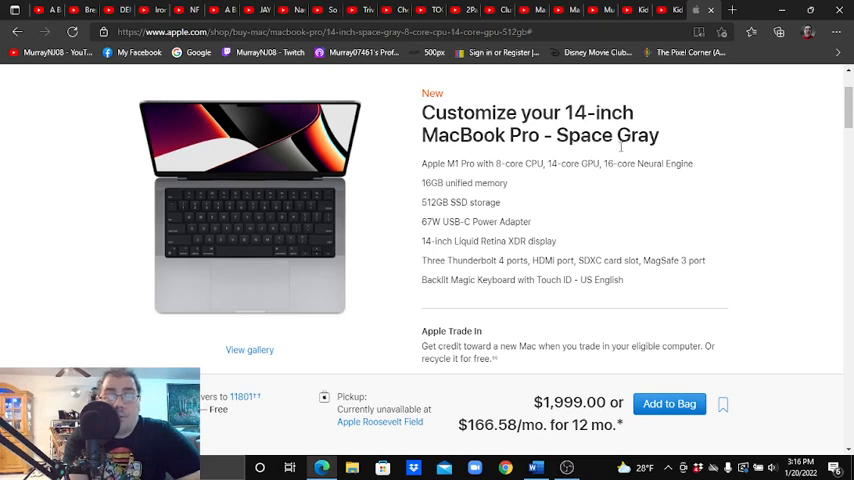
scroll("down", 3)
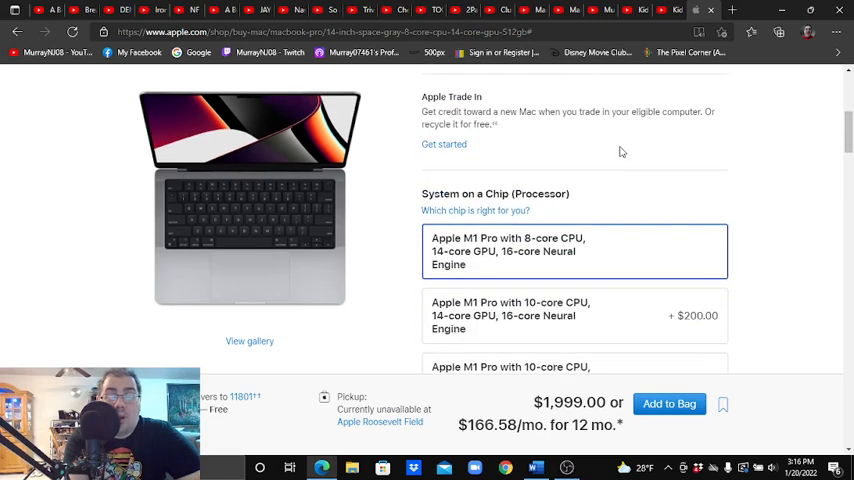
scroll("down", 3)
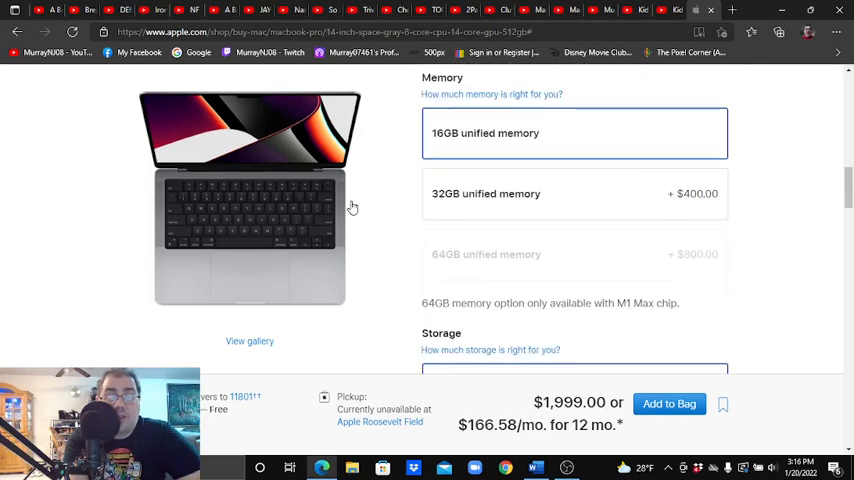
scroll("up", 3)
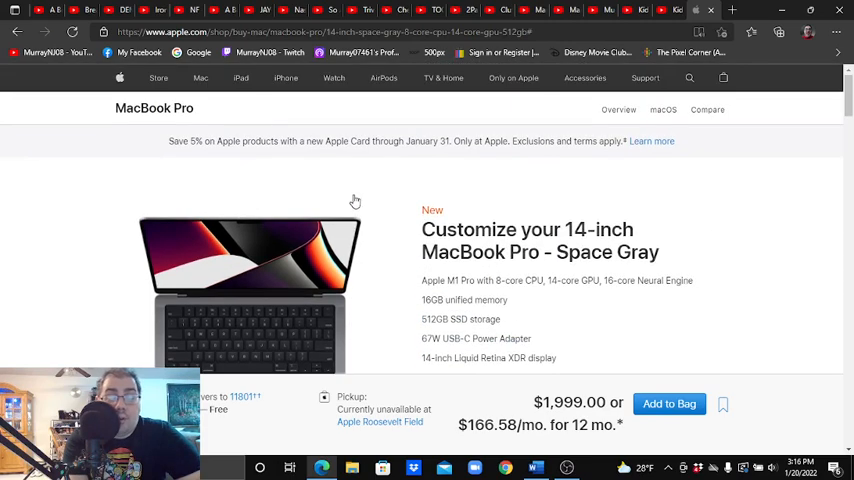
scroll("down", 3)
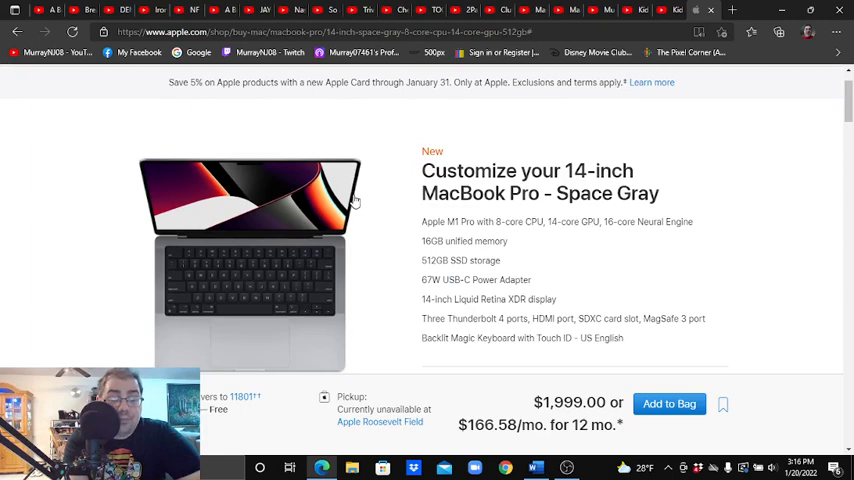